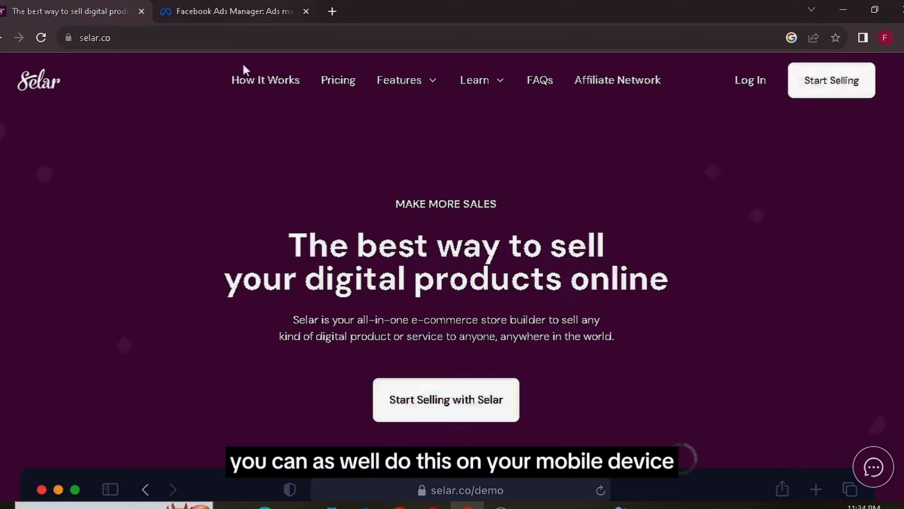
# View the Selar affiliate dashboard, then return to the empty Ads Manager campaigns list.
pyautogui.click(94, 38)
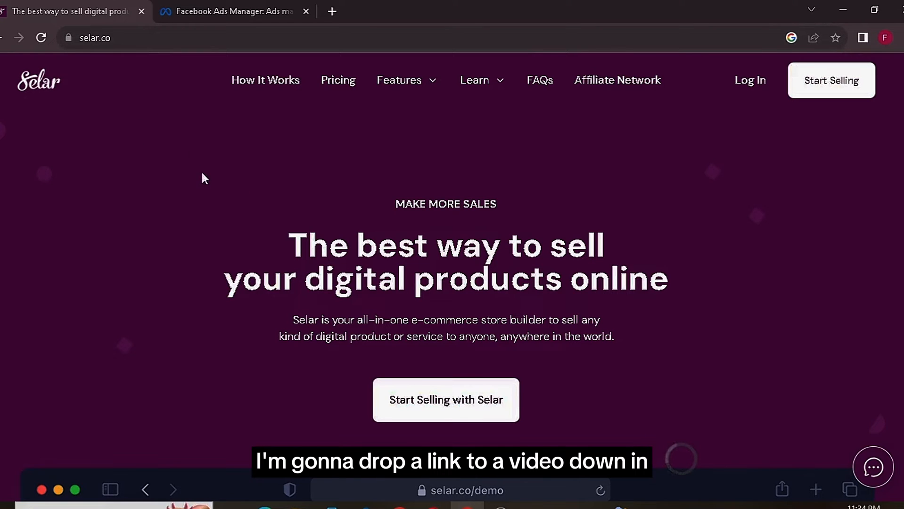
pyautogui.moveTo(241, 155)
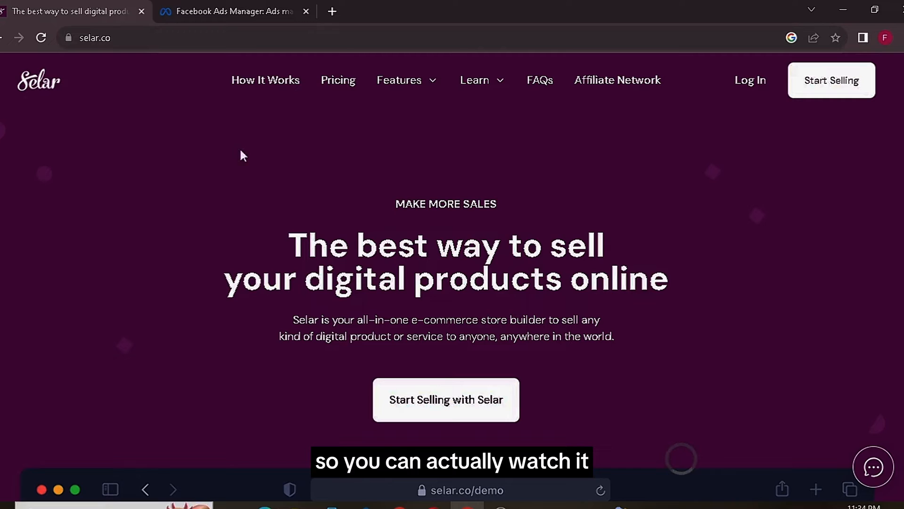
pyautogui.moveTo(772, 135)
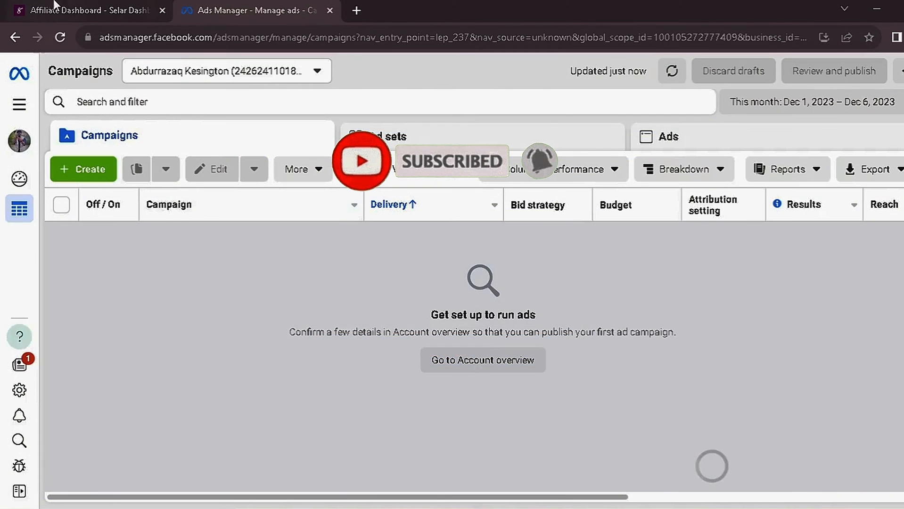
pyautogui.click(86, 10)
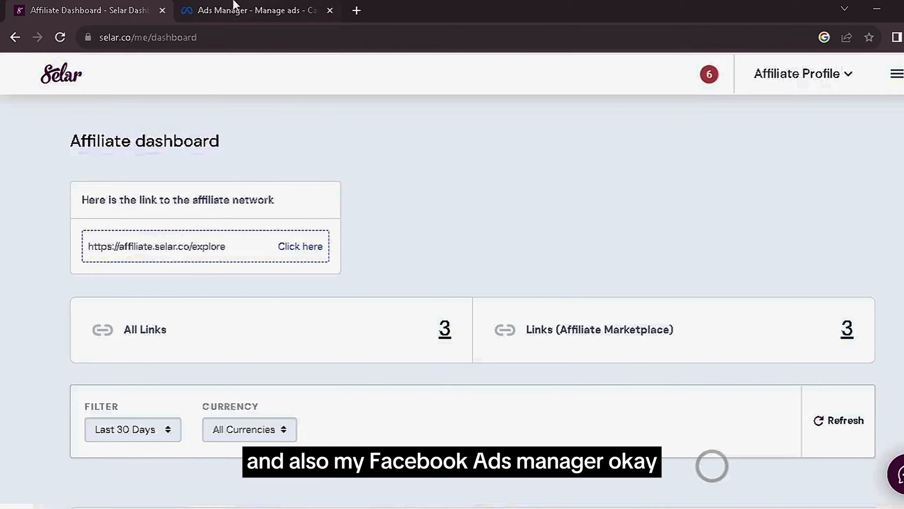
pyautogui.click(253, 10)
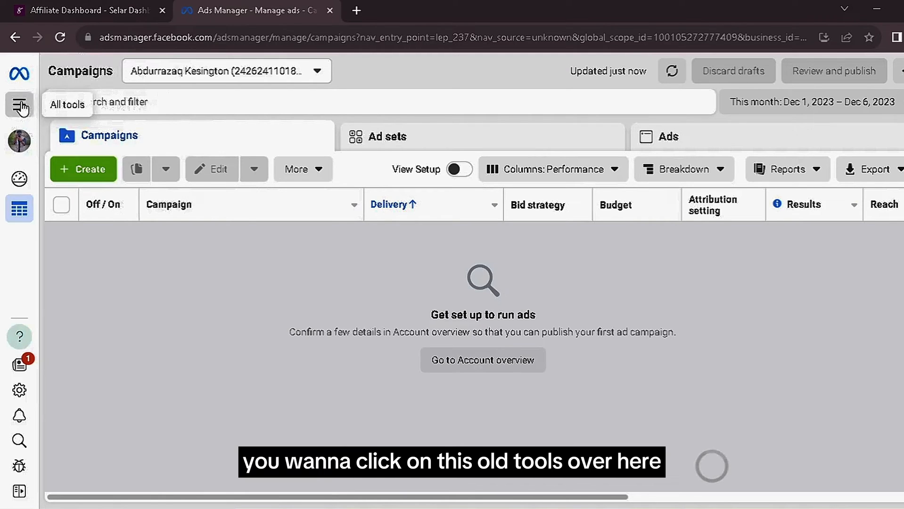
# From All tools, reach Events Manager and start connecting a new Web data source.
pyautogui.click(20, 105)
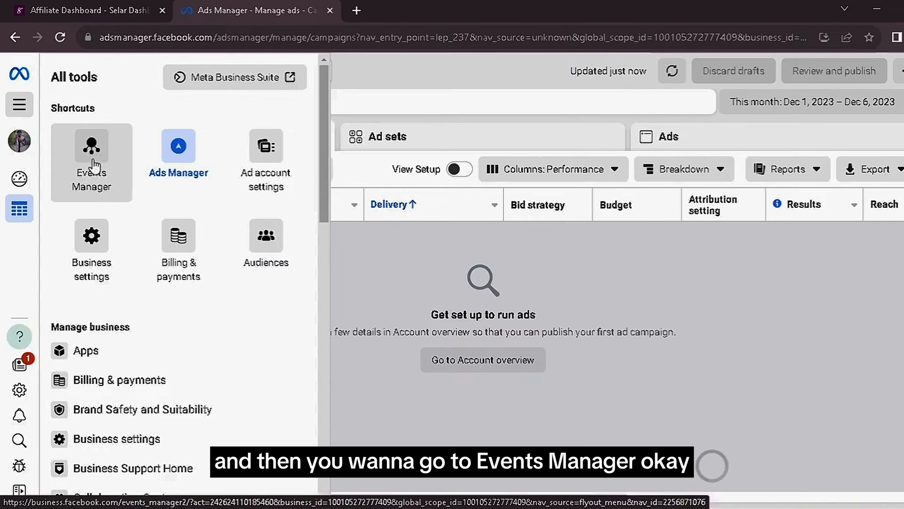
pyautogui.click(90, 162)
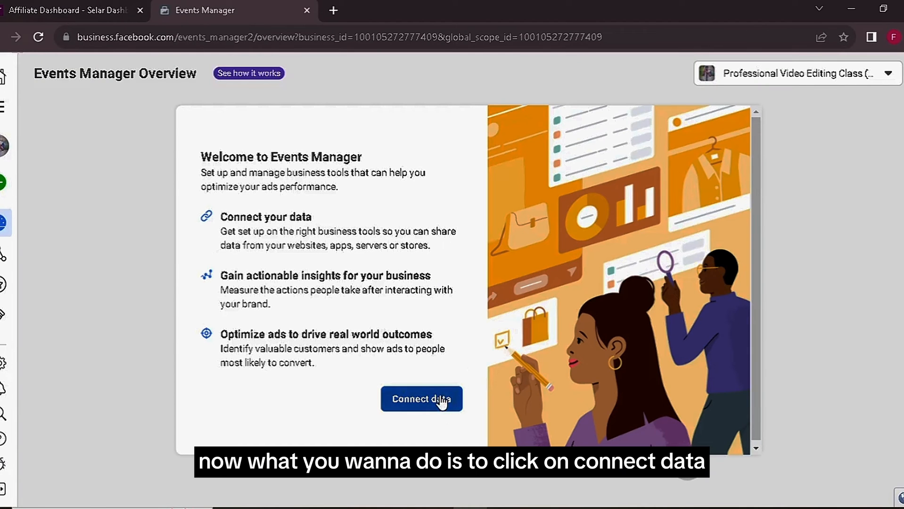
pyautogui.click(421, 398)
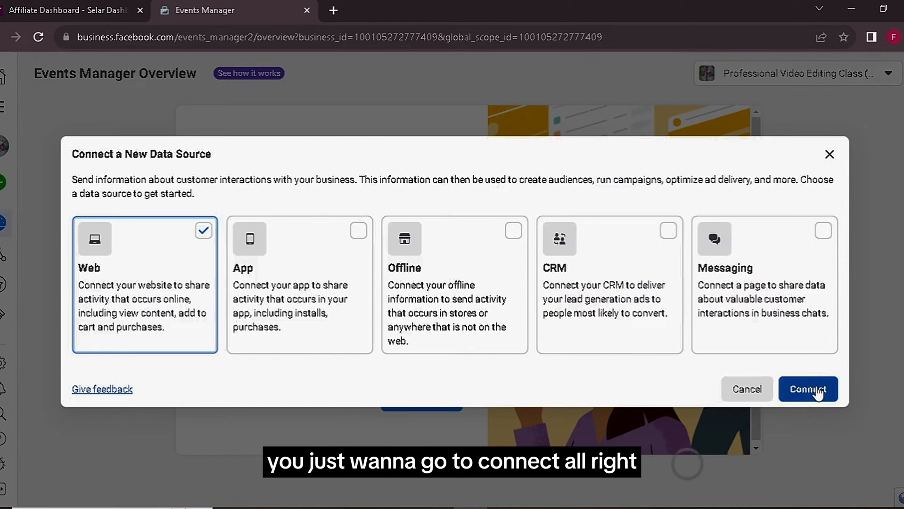
pyautogui.click(806, 388)
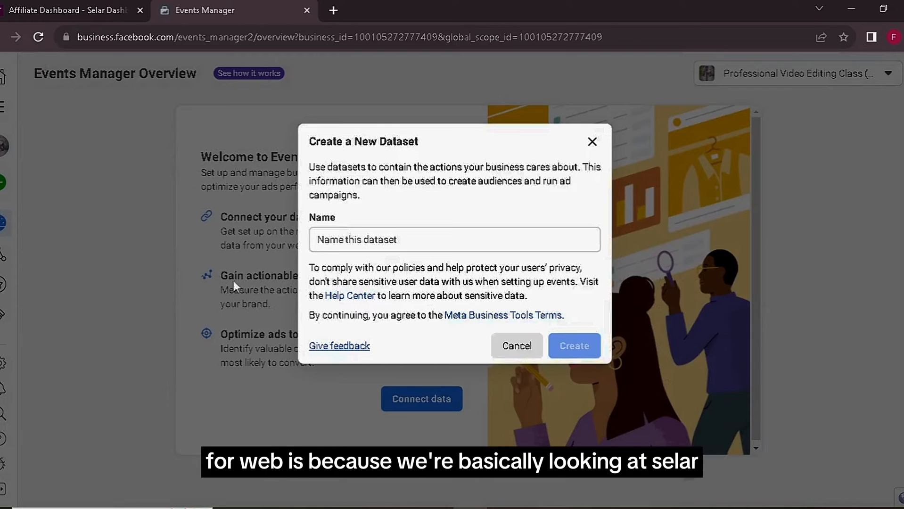
pyautogui.moveTo(125, 245)
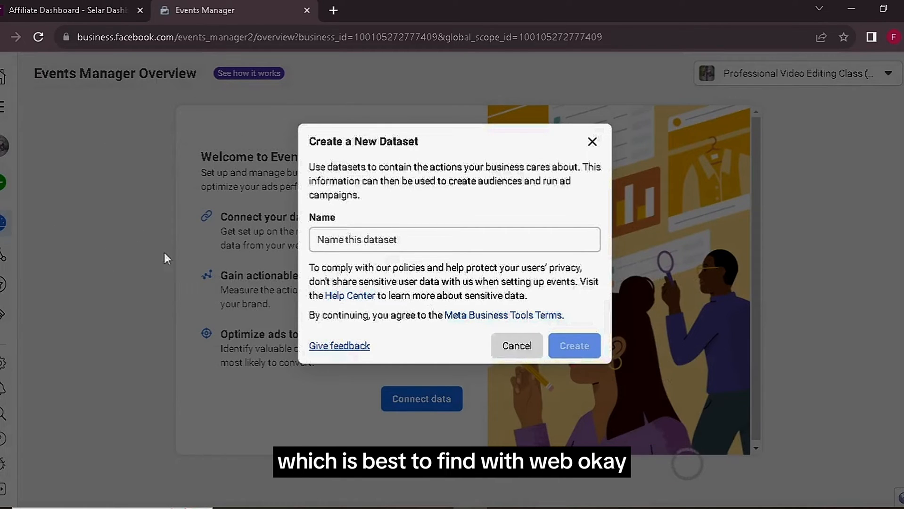
# Name the new dataset Kidkes01 and create it.
pyautogui.click(454, 240)
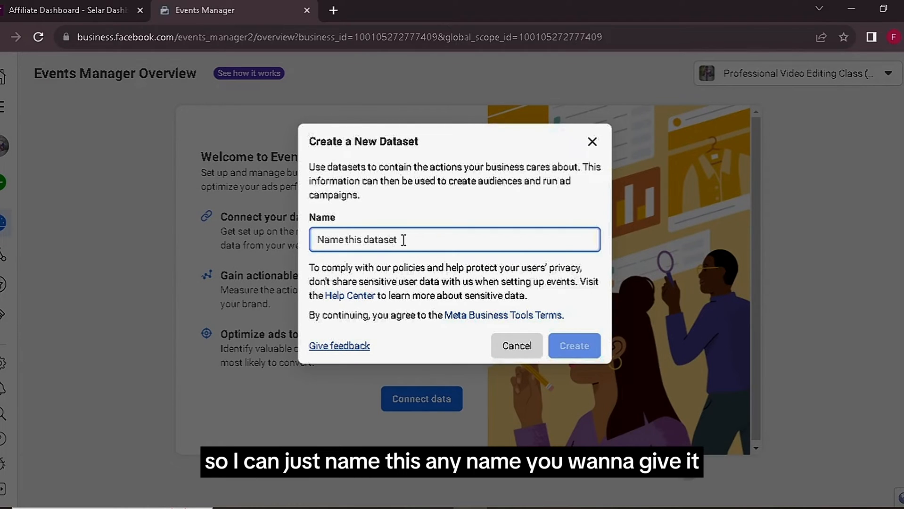
pyautogui.write('Kid')
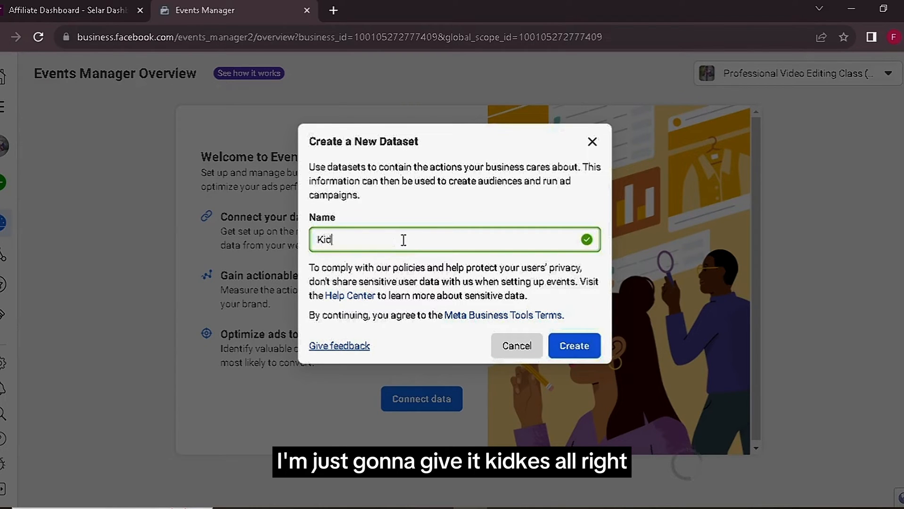
pyautogui.write('kes01')
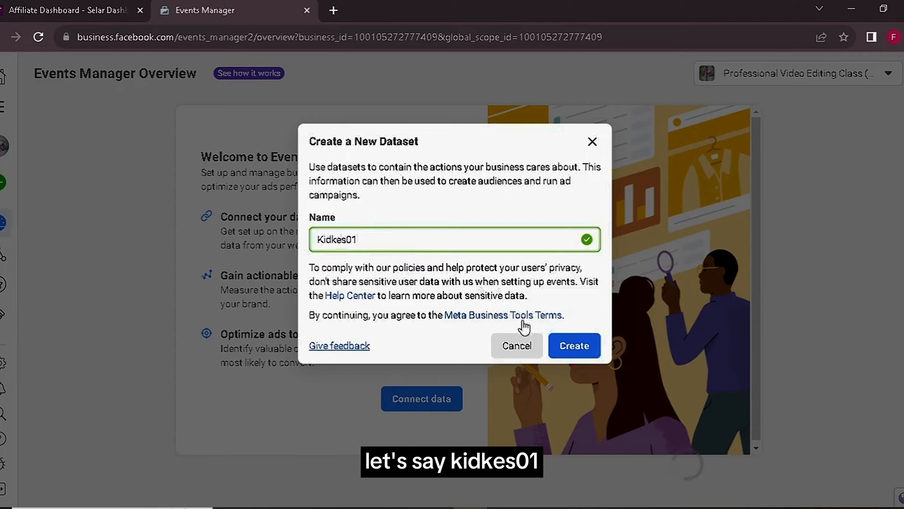
pyautogui.click(573, 345)
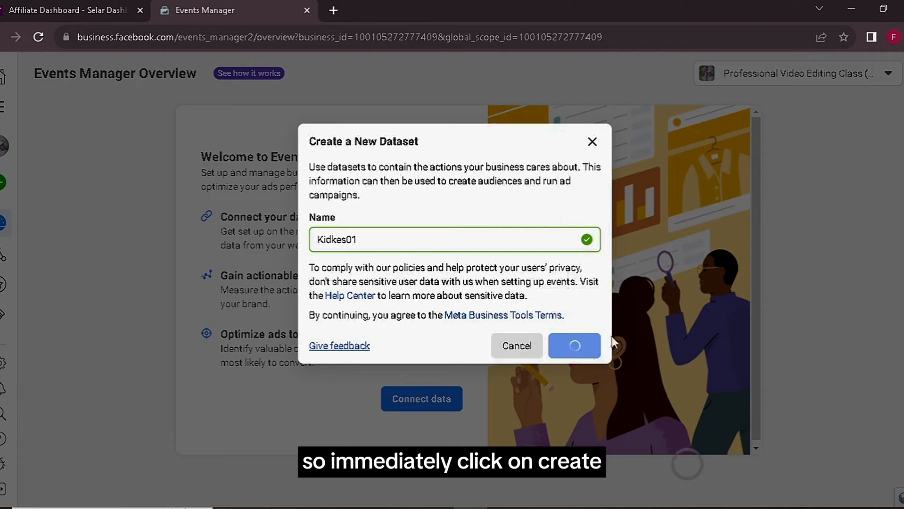
pyautogui.click(574, 345)
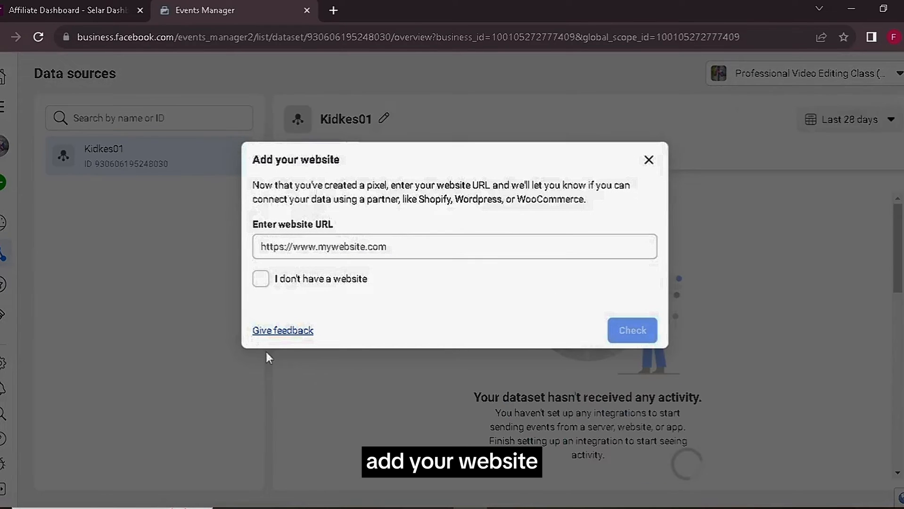
# Skip the website URL and continue with the pixel-only connection method.
pyautogui.click(260, 278)
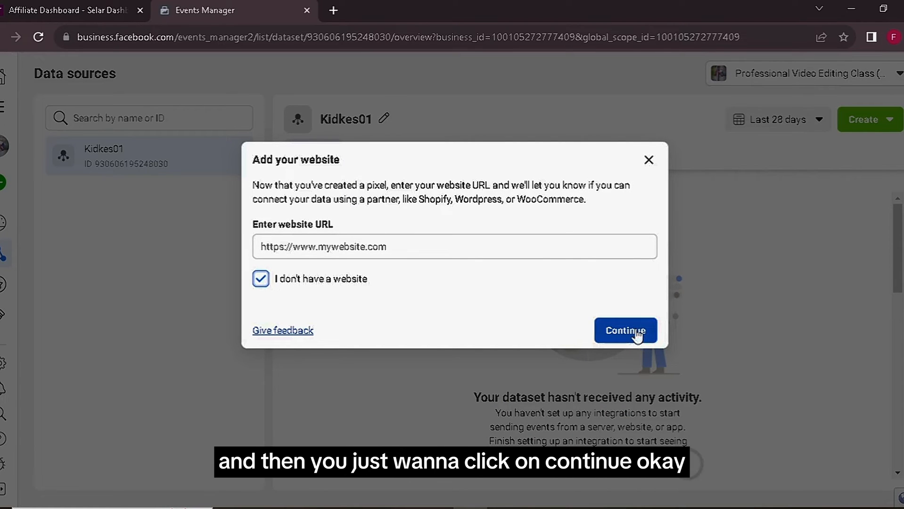
pyautogui.click(625, 329)
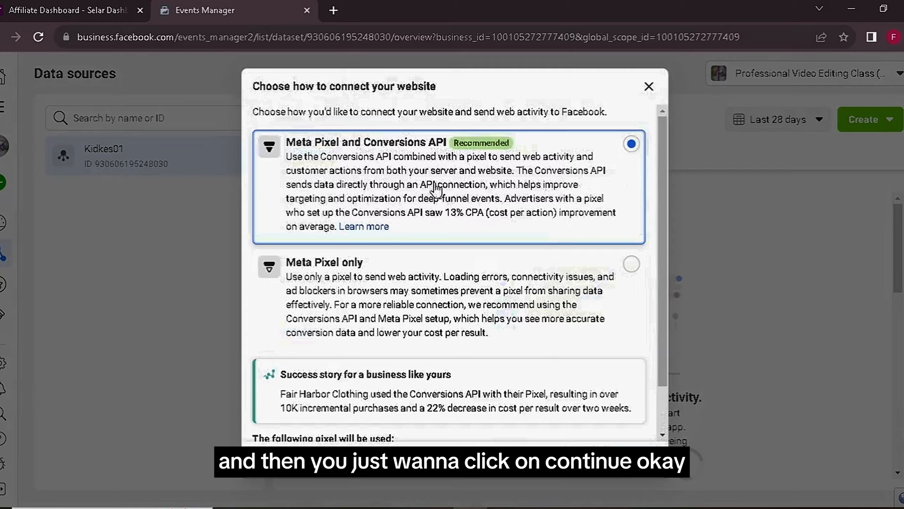
pyautogui.scroll(-3)
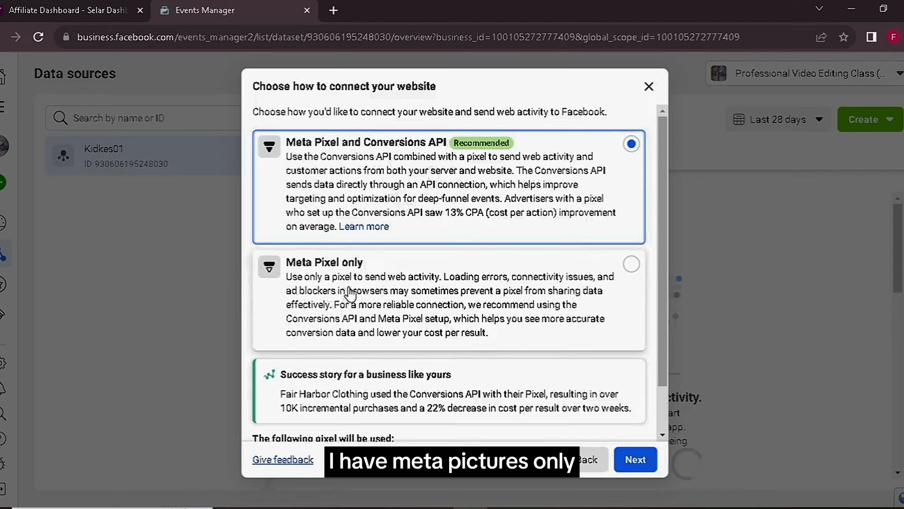
pyautogui.scroll(-3)
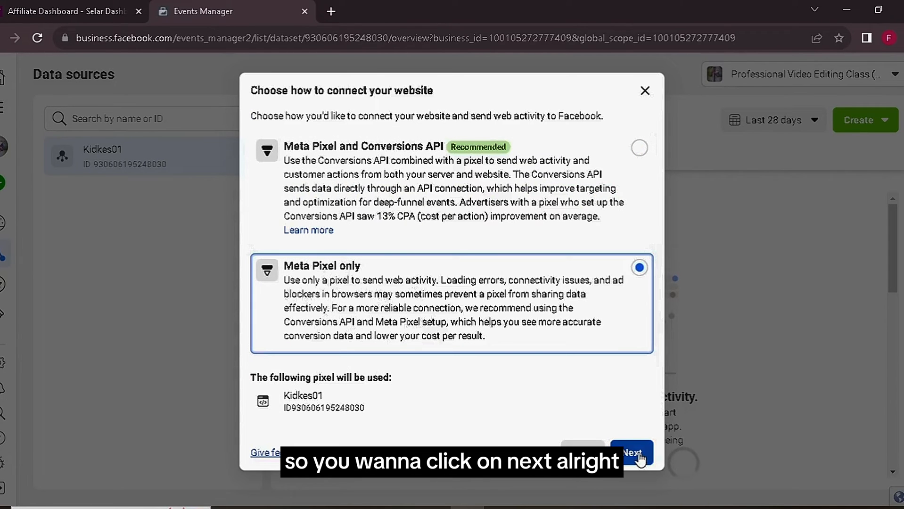
pyautogui.click(631, 455)
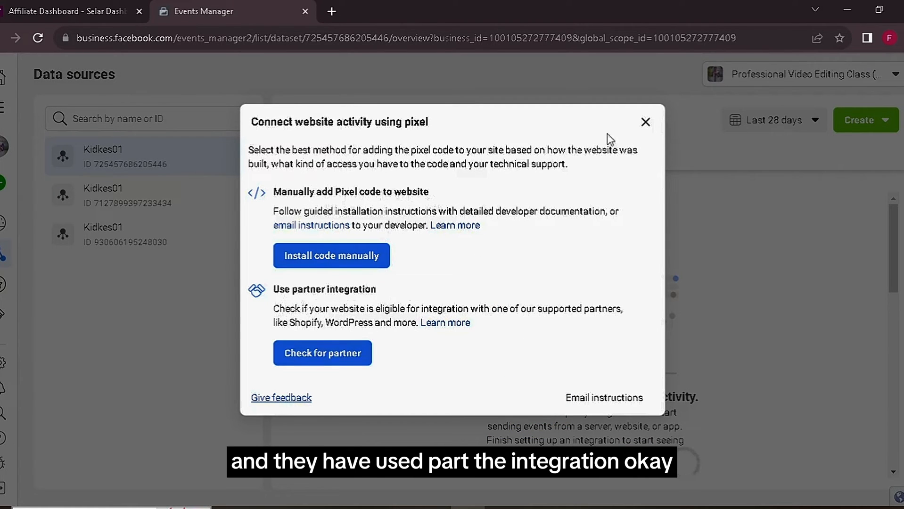
pyautogui.moveTo(646, 126)
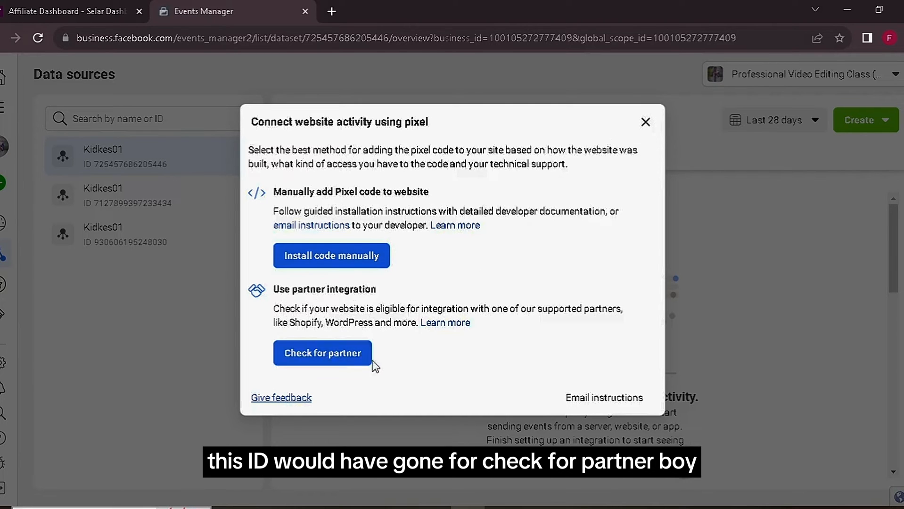
pyautogui.click(322, 352)
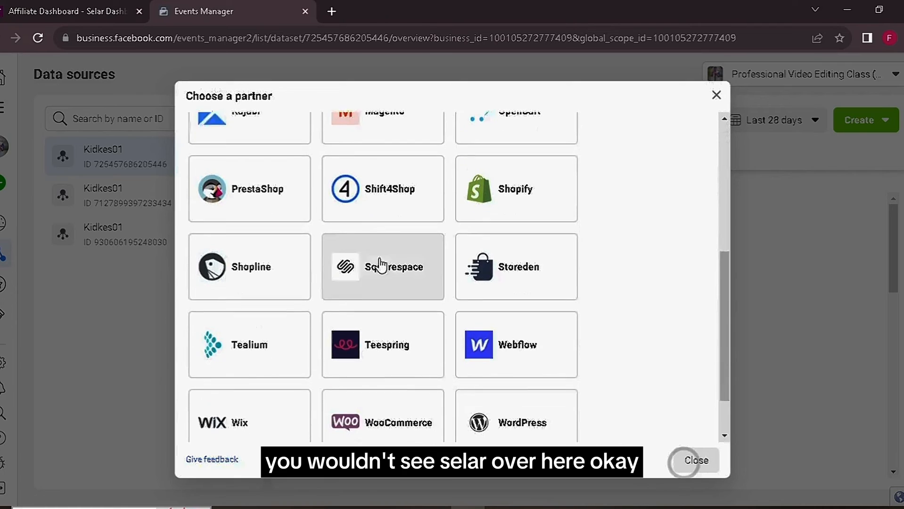
pyautogui.scroll(-3)
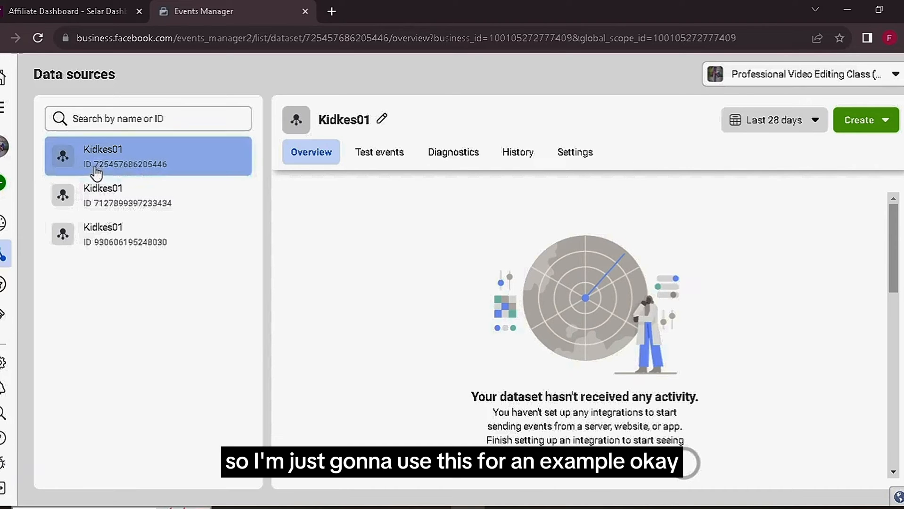
pyautogui.doubleClick(131, 164)
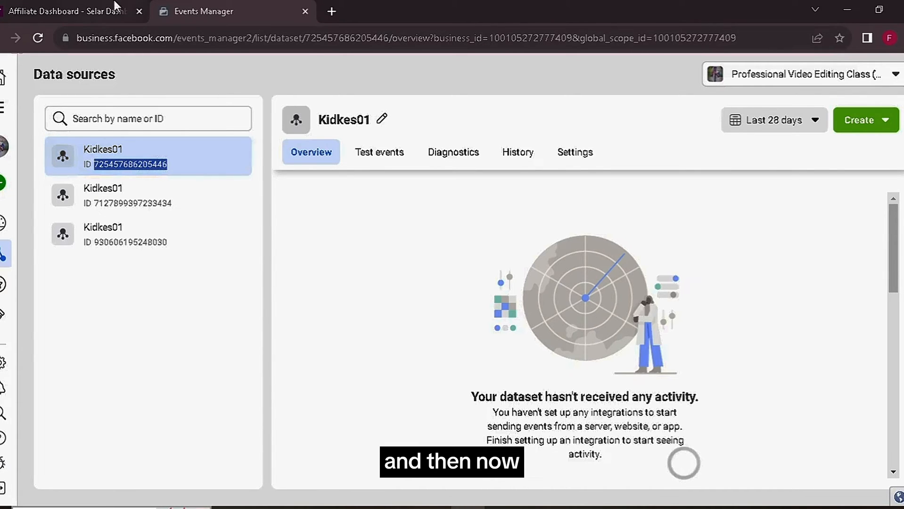
# Back in Selar, switch the account to the Creator Profile.
pyautogui.click(69, 12)
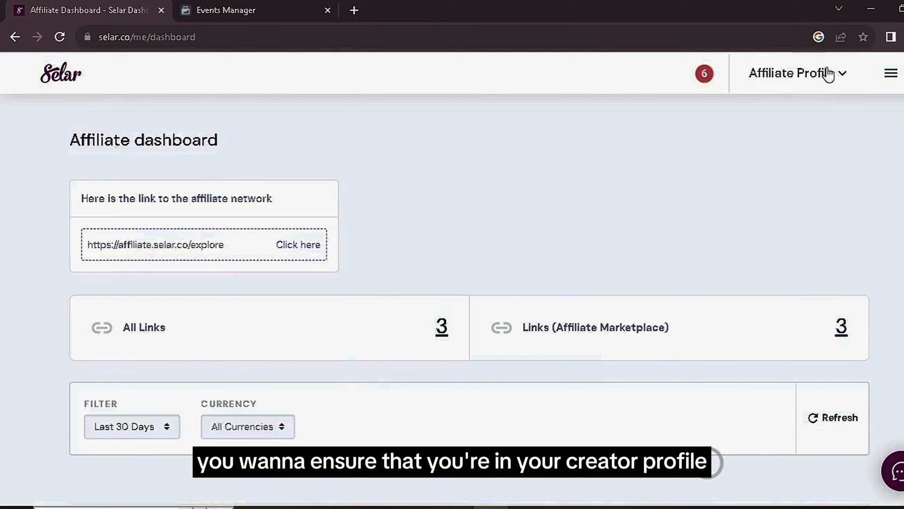
pyautogui.click(793, 74)
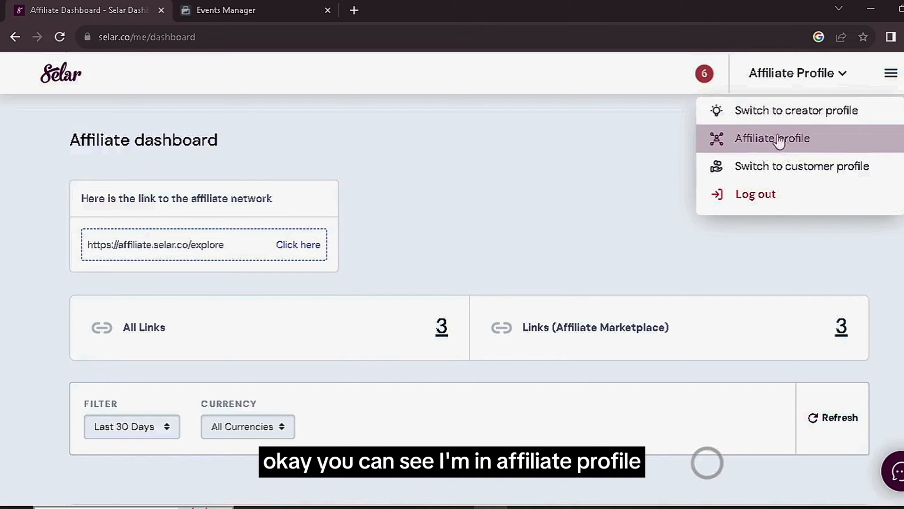
pyautogui.click(795, 110)
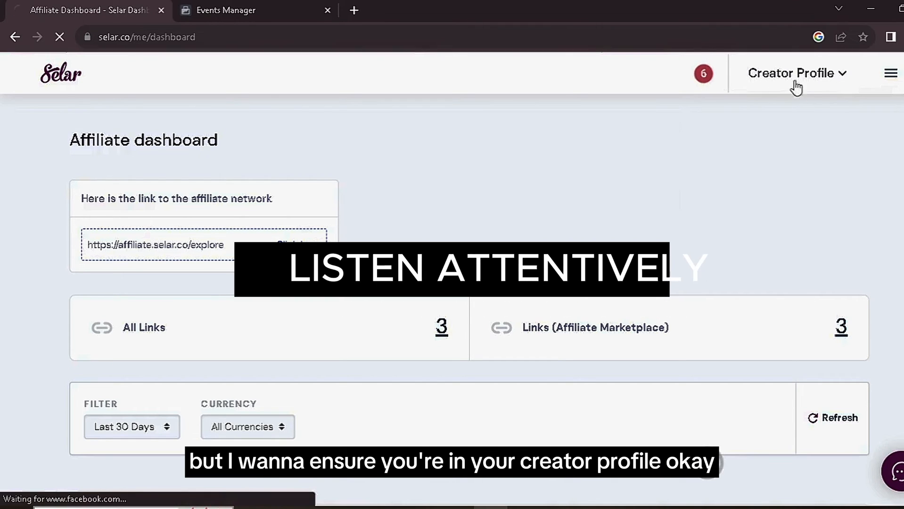
pyautogui.click(792, 72)
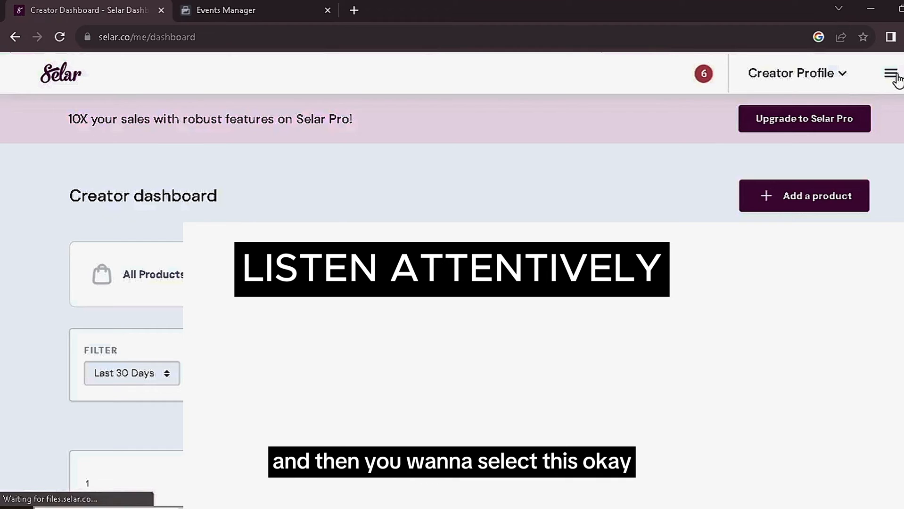
pyautogui.click(890, 73)
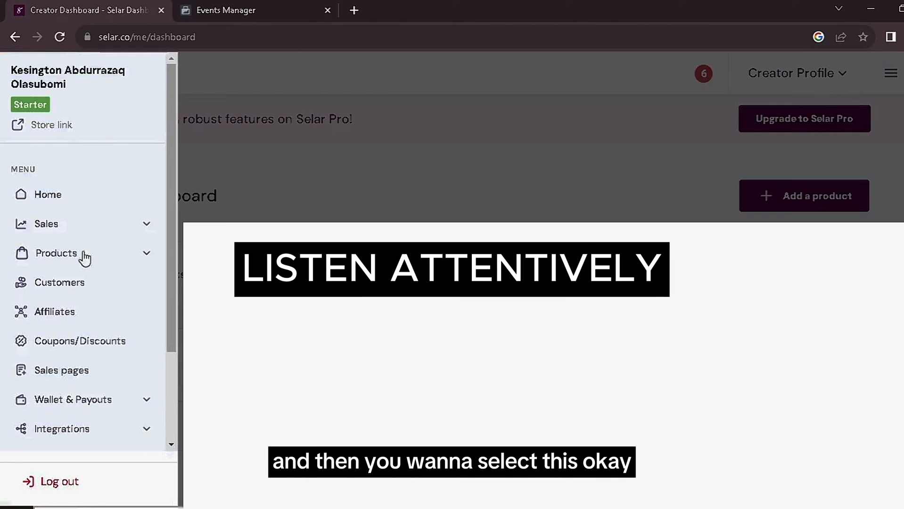
pyautogui.scroll(-3)
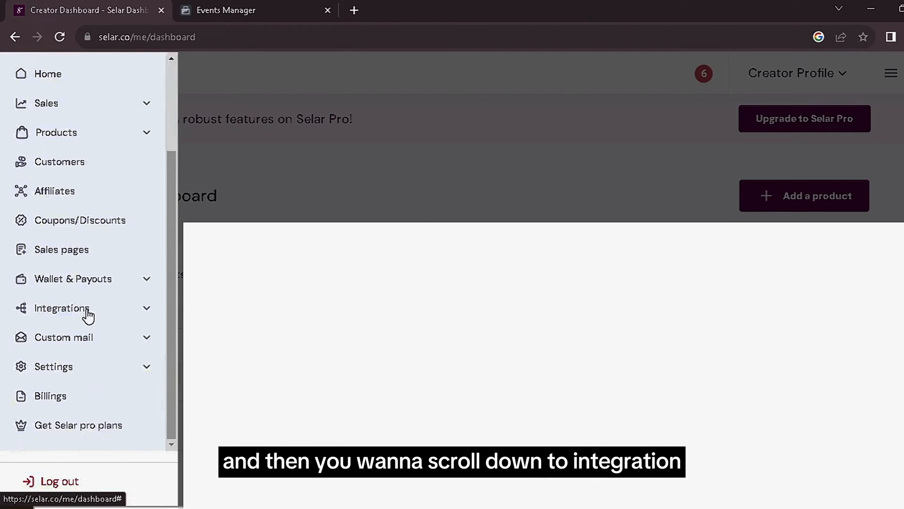
pyautogui.click(60, 307)
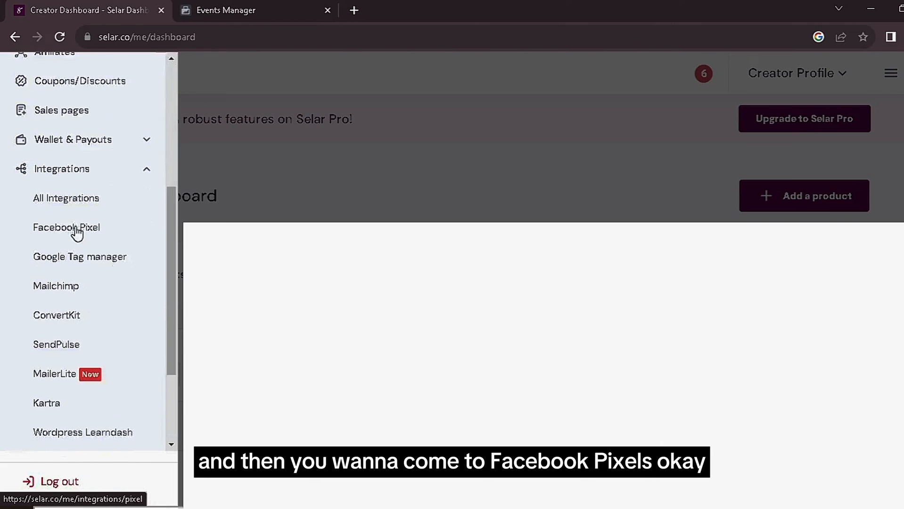
pyautogui.click(66, 227)
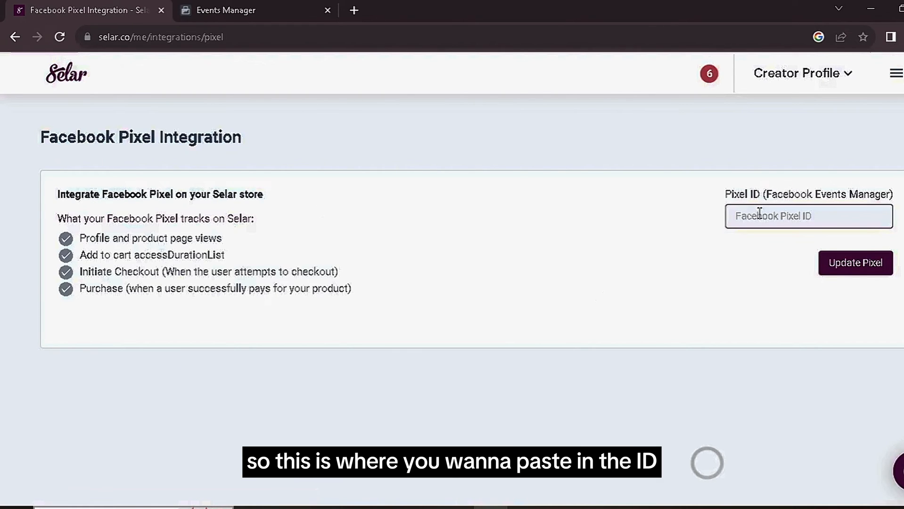
pyautogui.write('725457686205446')
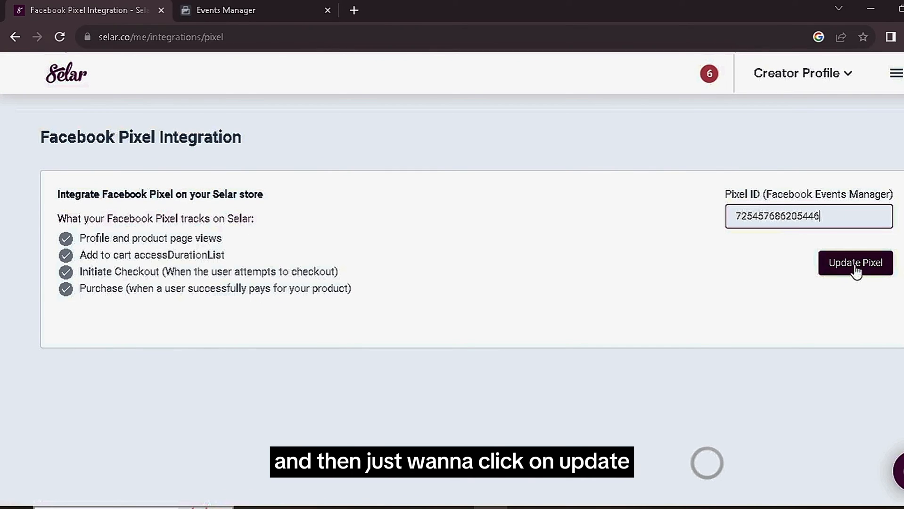
pyautogui.click(855, 263)
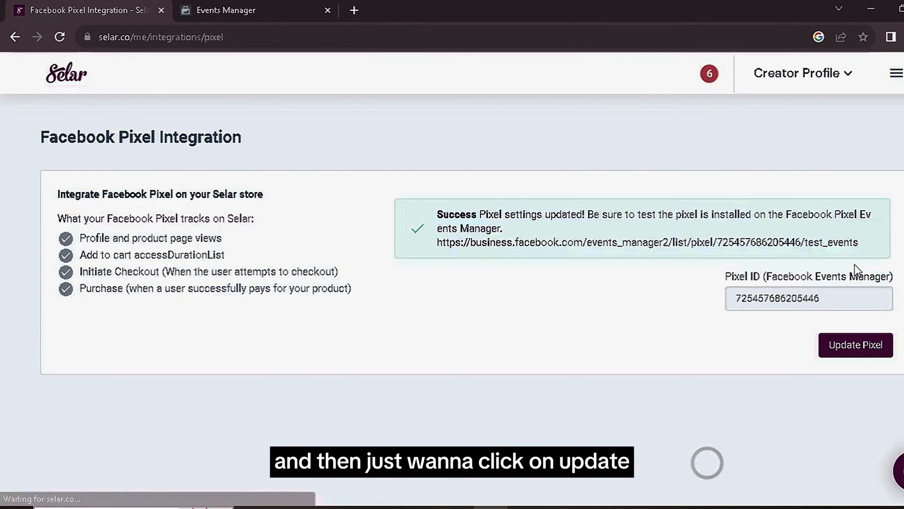
pyautogui.moveTo(502, 275)
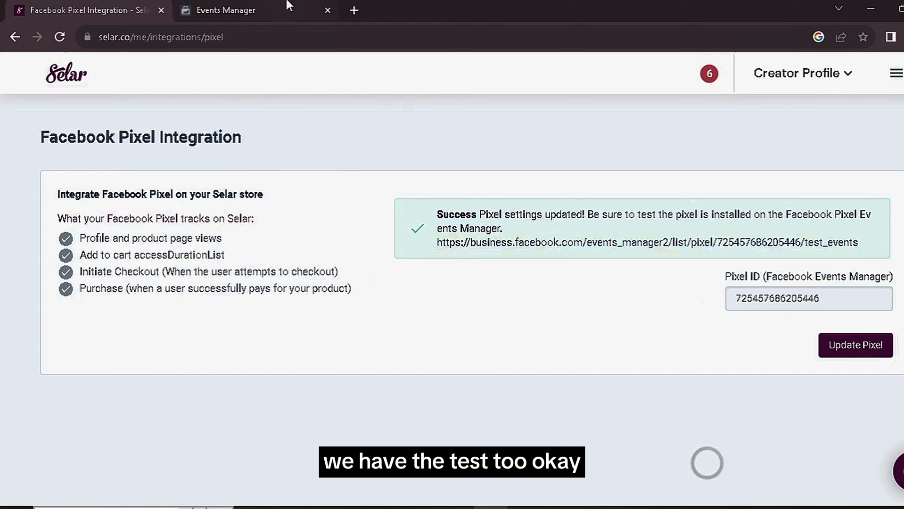
# Show the Kidkes01 dataset's Test events page in Events Manager, with no events yet.
pyautogui.click(229, 10)
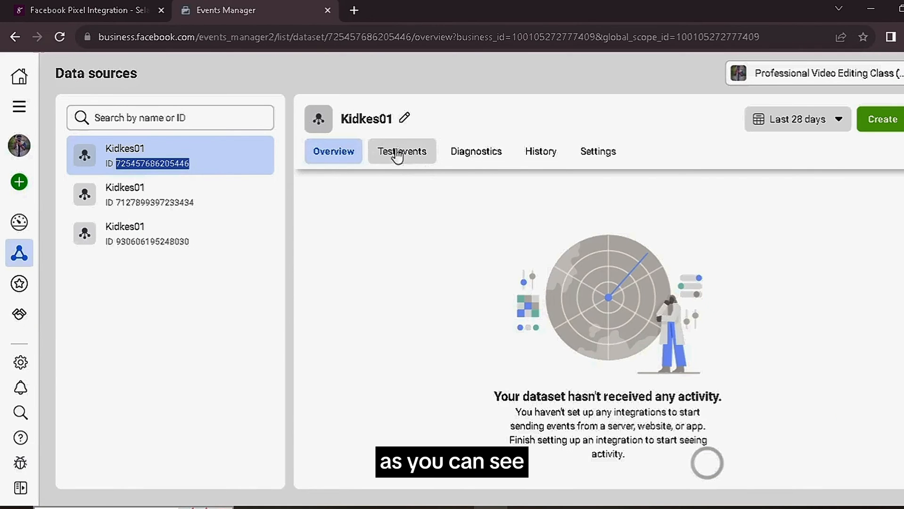
pyautogui.click(401, 151)
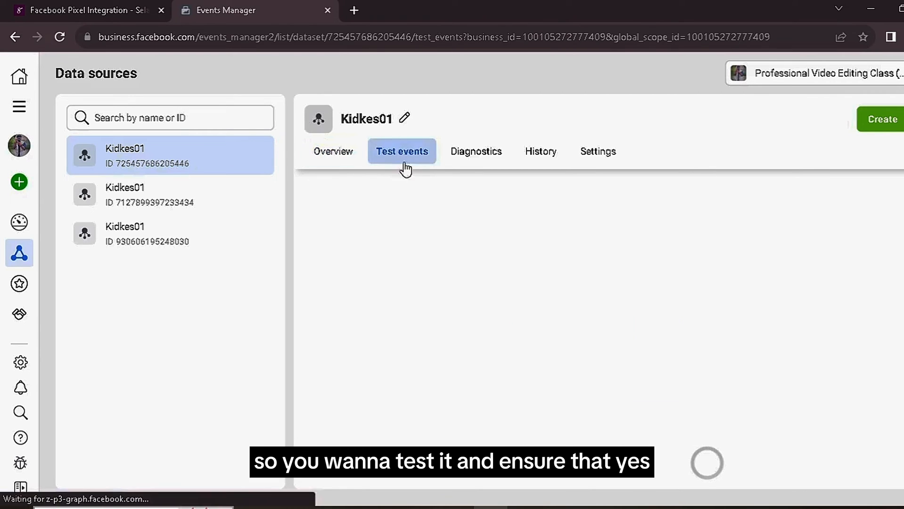
pyautogui.click(401, 151)
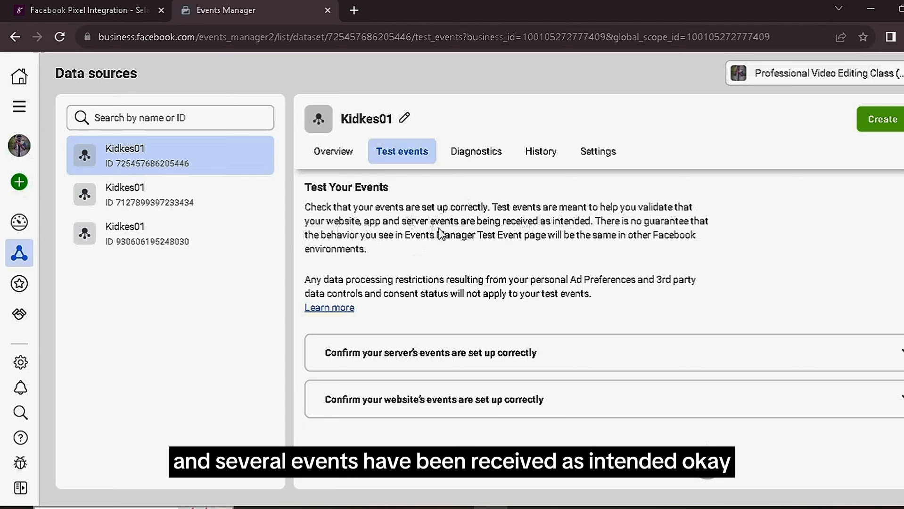
pyautogui.moveTo(495, 376)
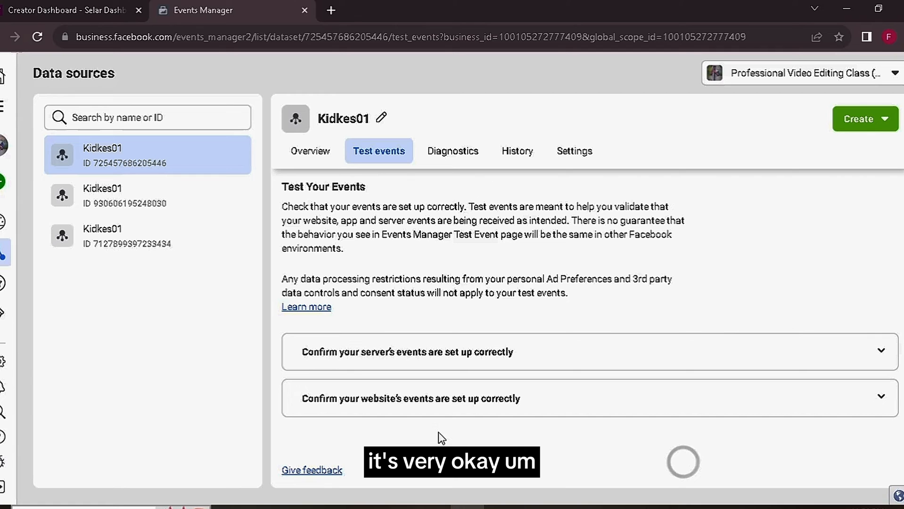
pyautogui.click(410, 399)
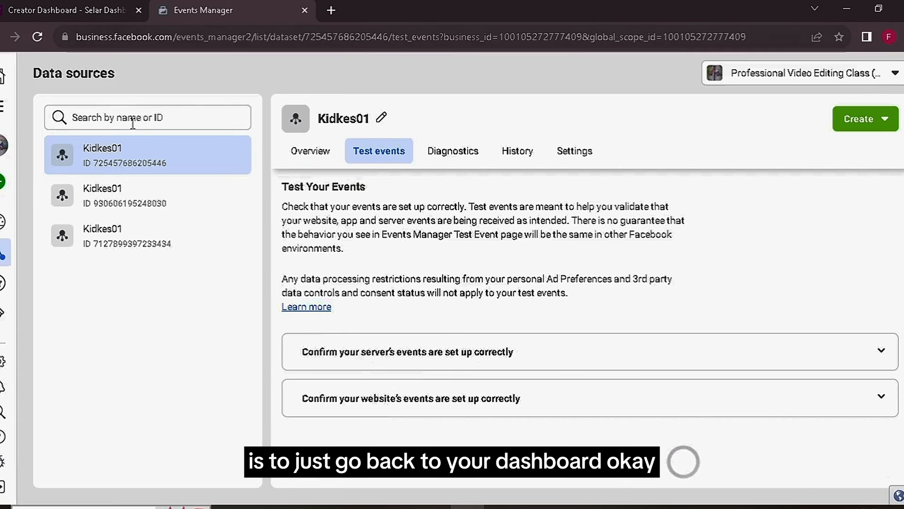
# Visit the Selar store page to trigger activity, then see PageView, View content, SubscribedButtonClick and Add to cart processed in Test events.
pyautogui.click(69, 10)
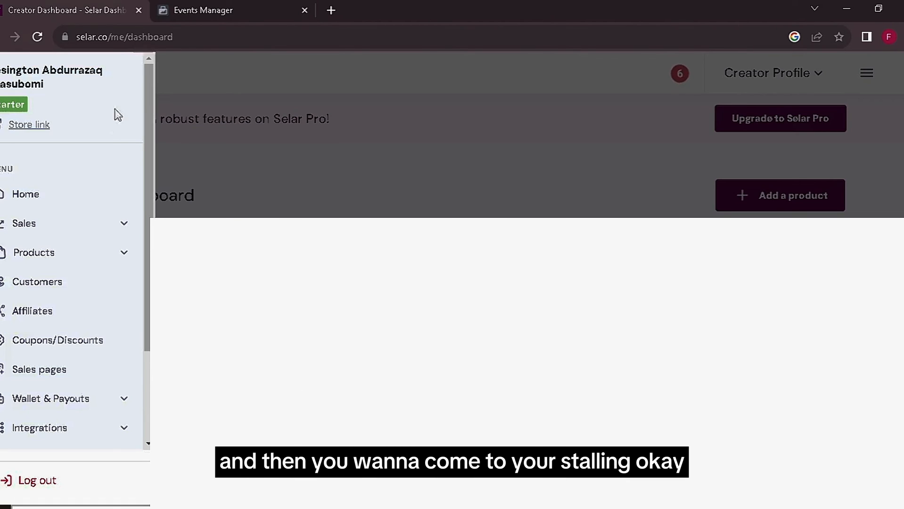
pyautogui.click(28, 124)
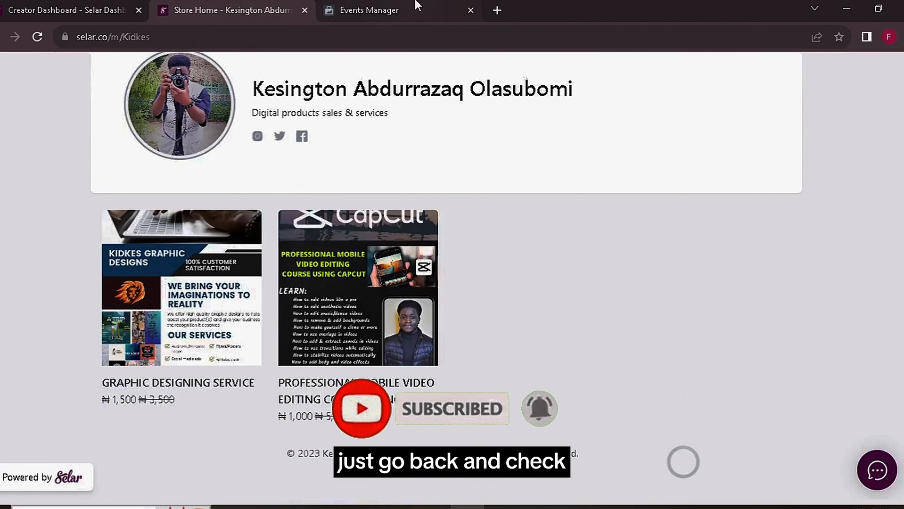
pyautogui.click(369, 10)
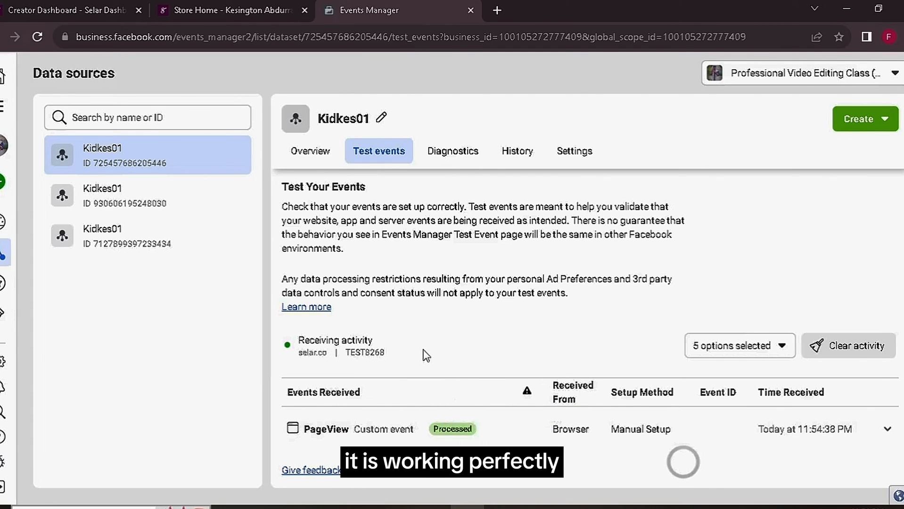
pyautogui.click(225, 11)
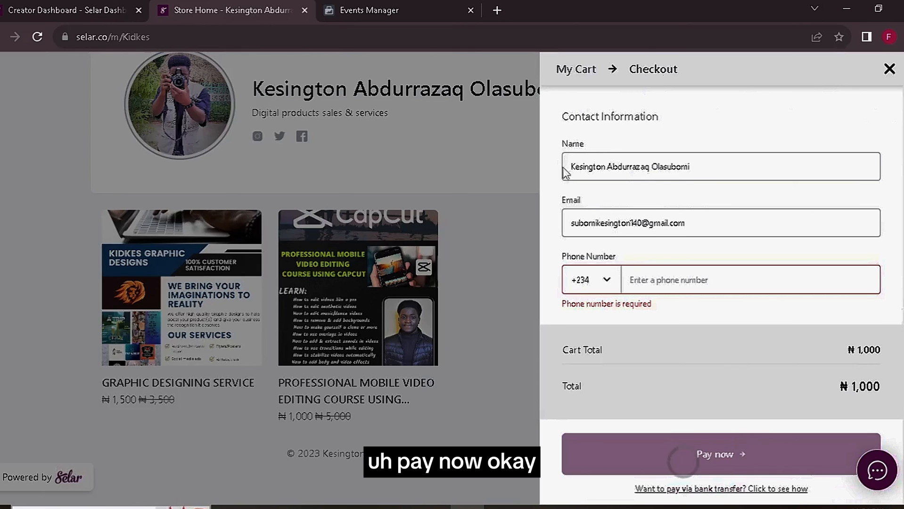
pyautogui.click(372, 10)
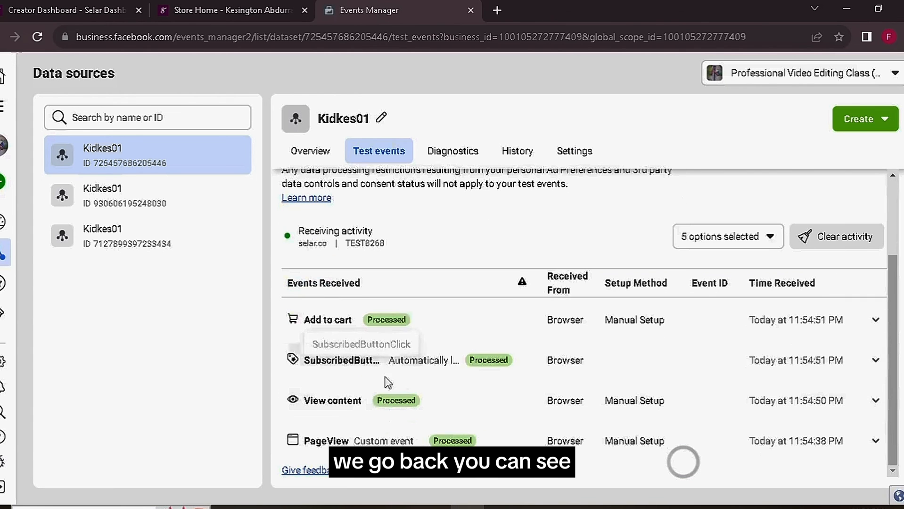